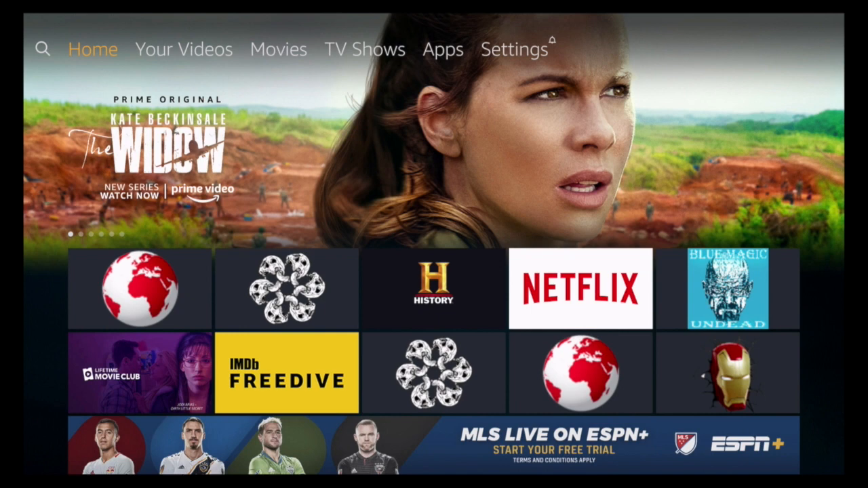
# Search for 'Downloader' and pick the Downloader suggestion from the search list.
pyautogui.click(183, 49)
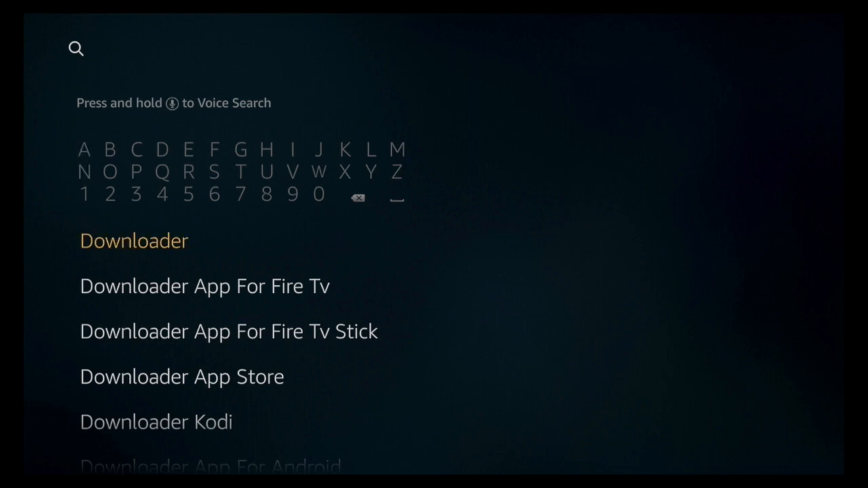
pyautogui.click(134, 240)
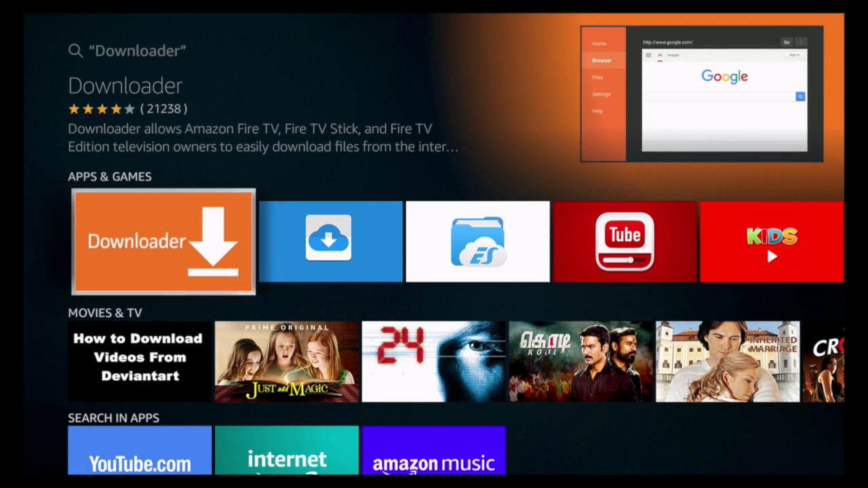
# Get the Downloader app from its details page, then launch it once installed.
pyautogui.click(162, 241)
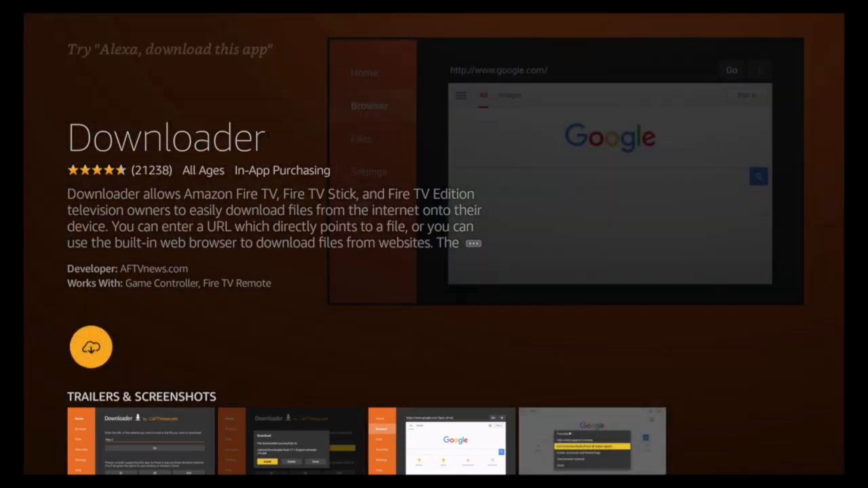
pyautogui.click(91, 346)
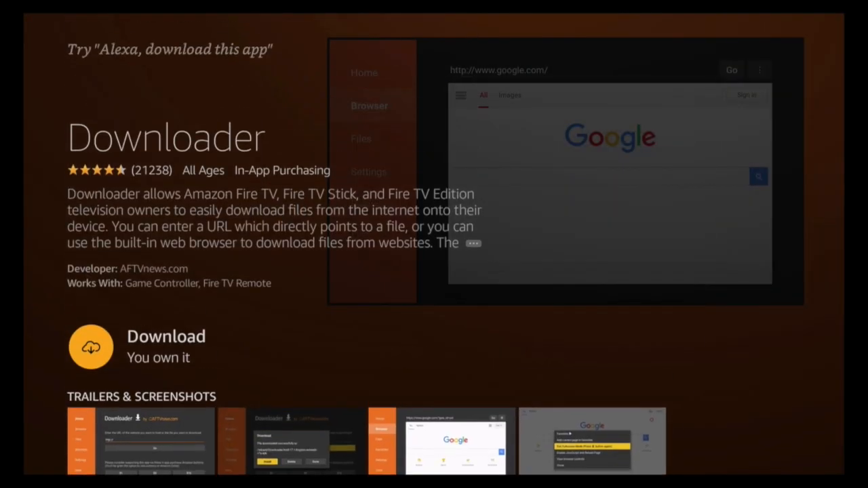
pyautogui.click(90, 346)
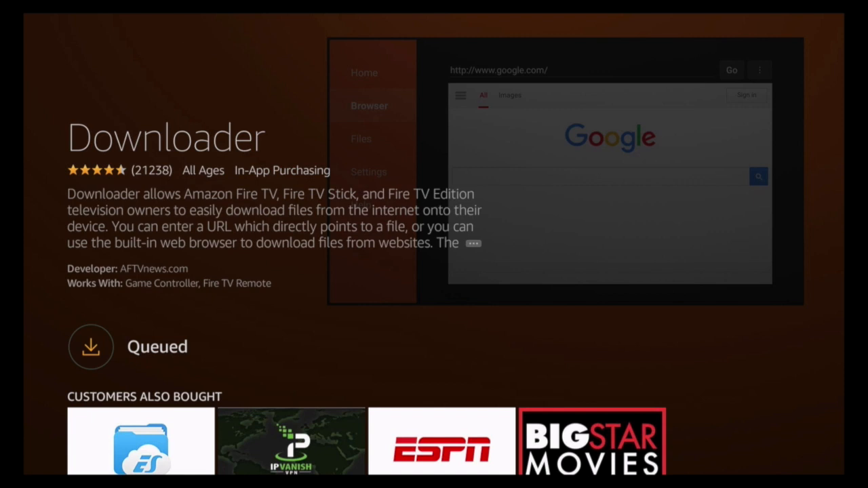
pyautogui.click(90, 347)
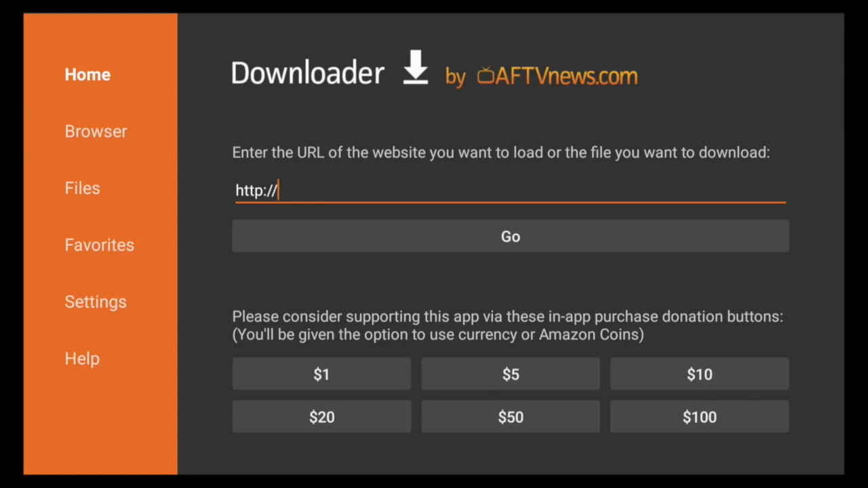
pyautogui.click(510, 191)
pyautogui.write('lobal')
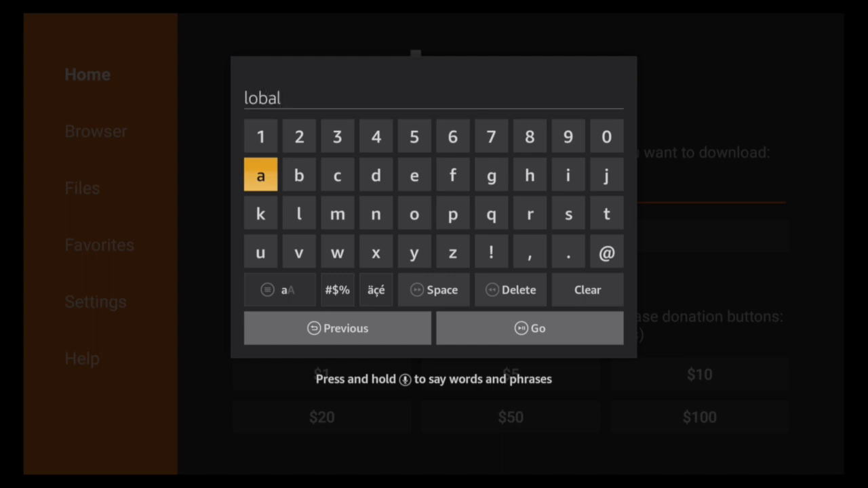
pyautogui.click(586, 289)
pyautogui.write('http://g')
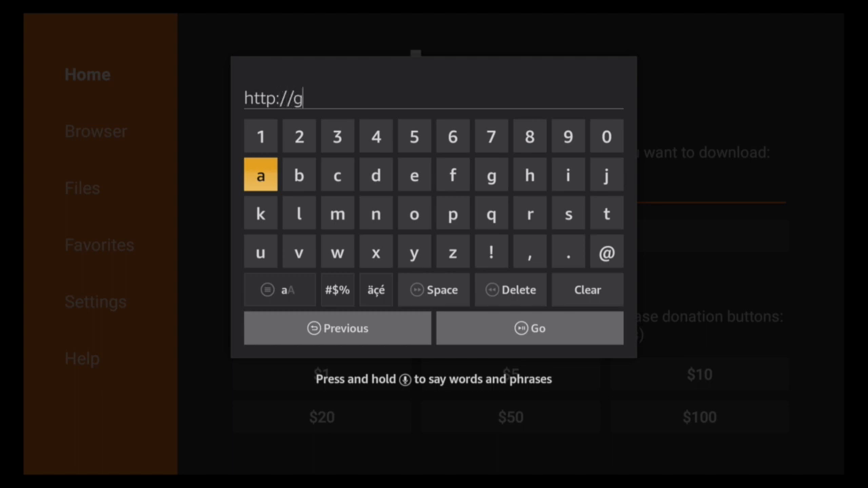
pyautogui.write('lobalvisionent c')
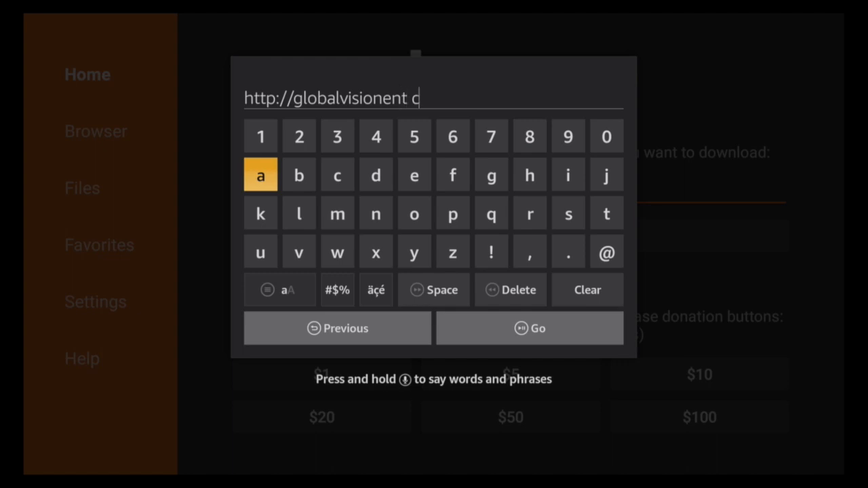
pyautogui.click(568, 252)
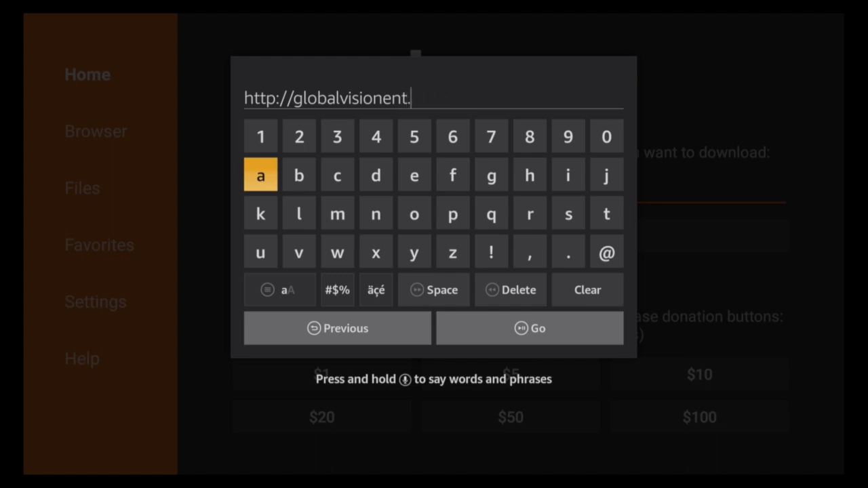
pyautogui.write('com')
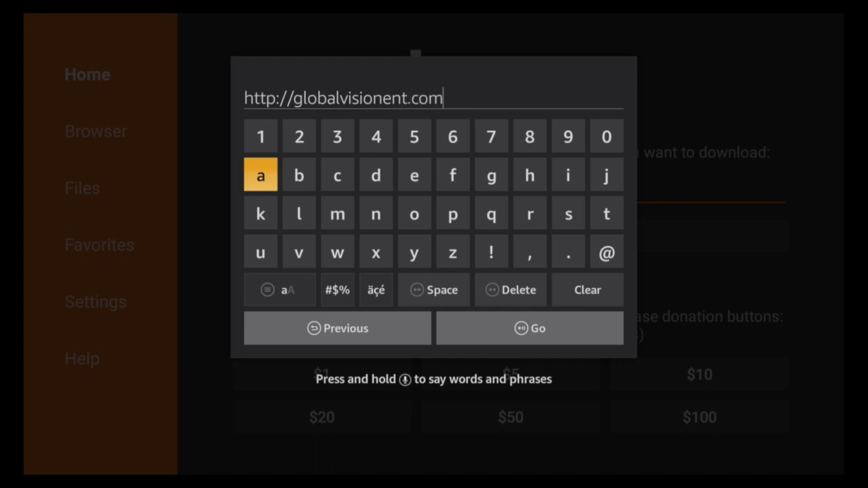
pyautogui.write('/apks/filelonked')
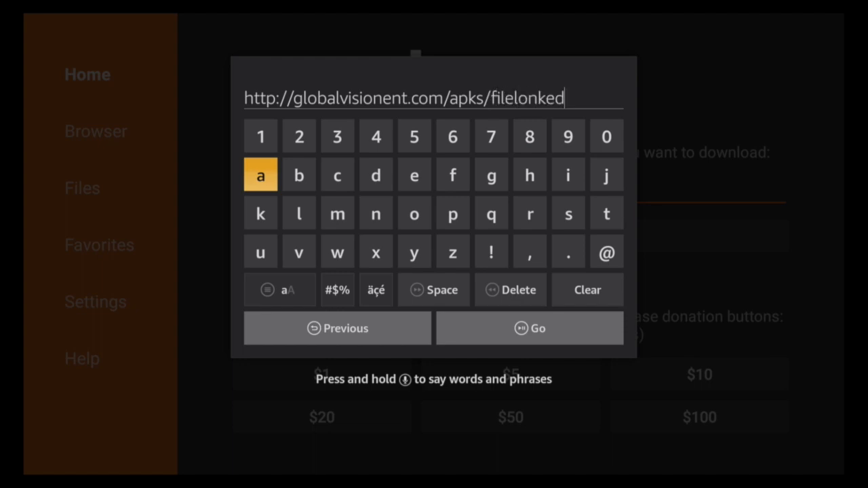
pyautogui.click(511, 289)
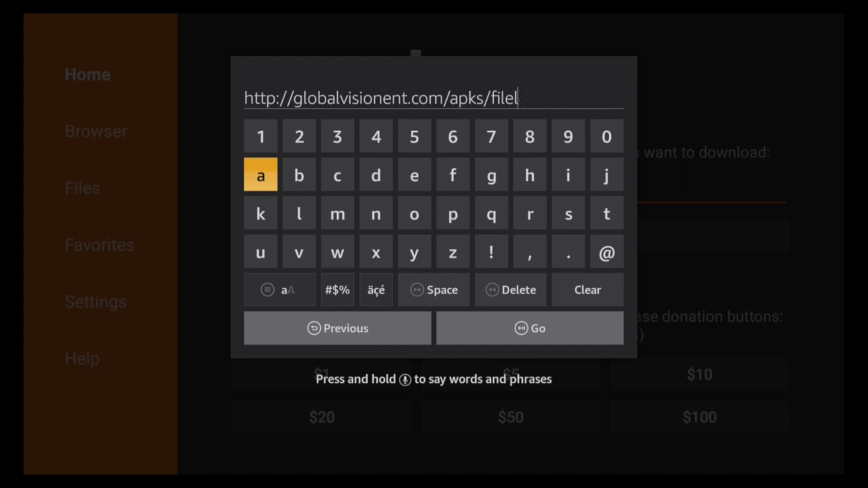
pyautogui.write('inked')
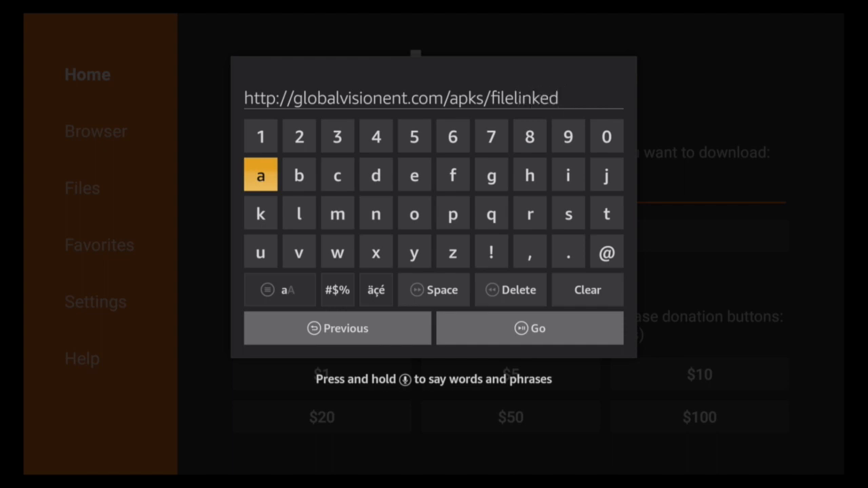
pyautogui.write('.apk')
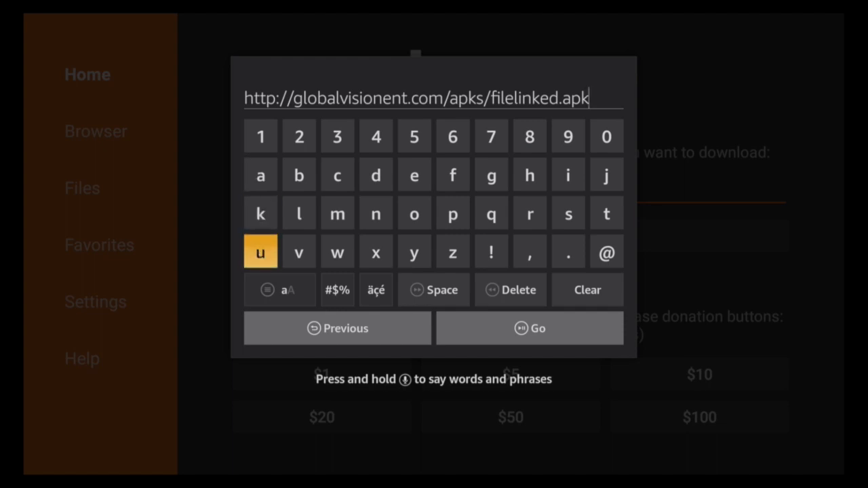
pyautogui.moveTo(530, 328)
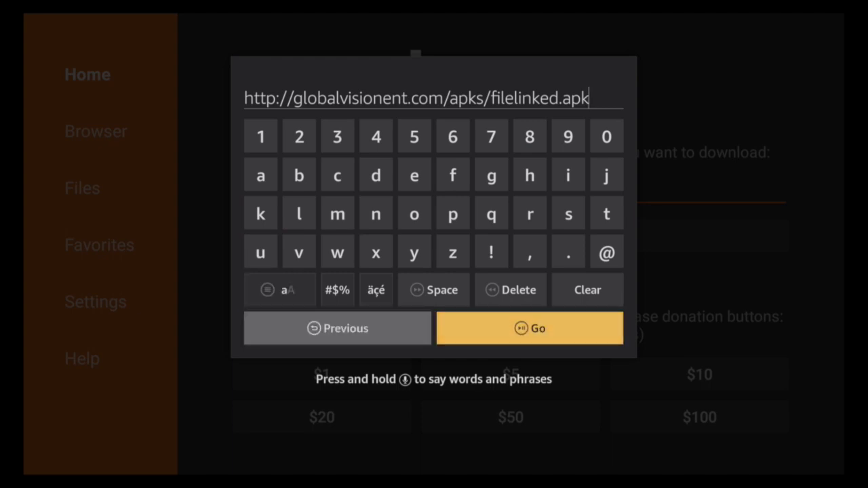
pyautogui.click(530, 328)
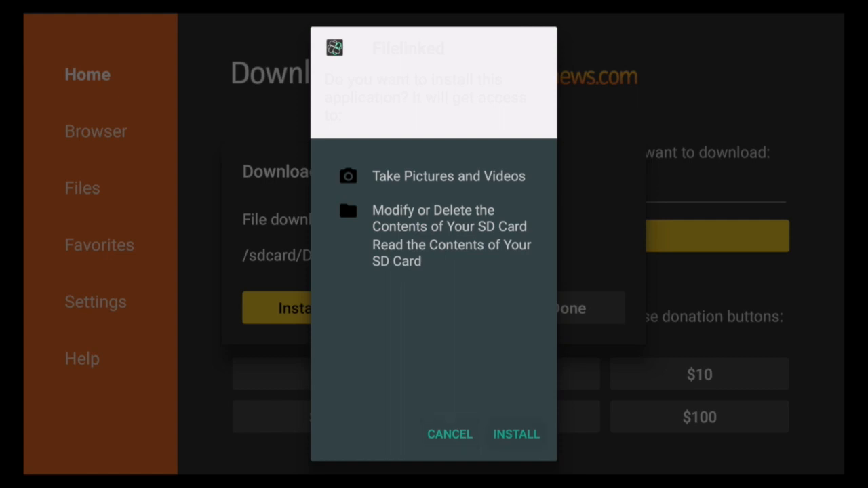
# Approve installing the FileLinked APK, then launch FileLinked.
pyautogui.click(516, 434)
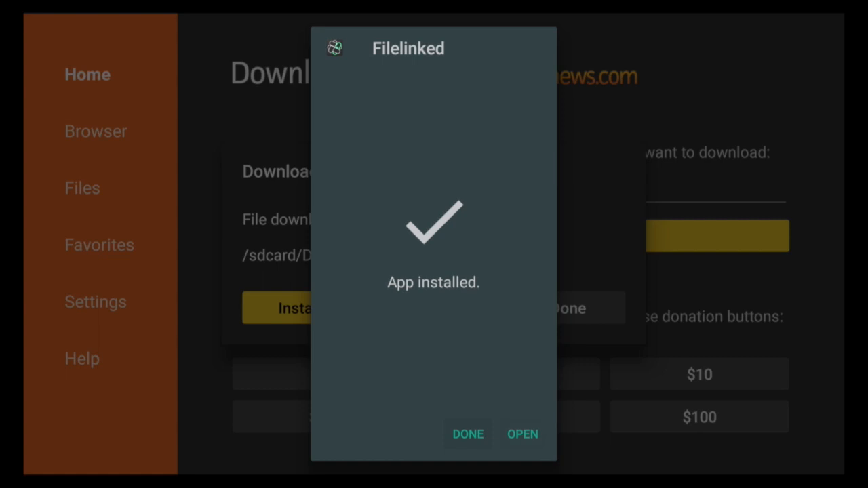
pyautogui.click(522, 434)
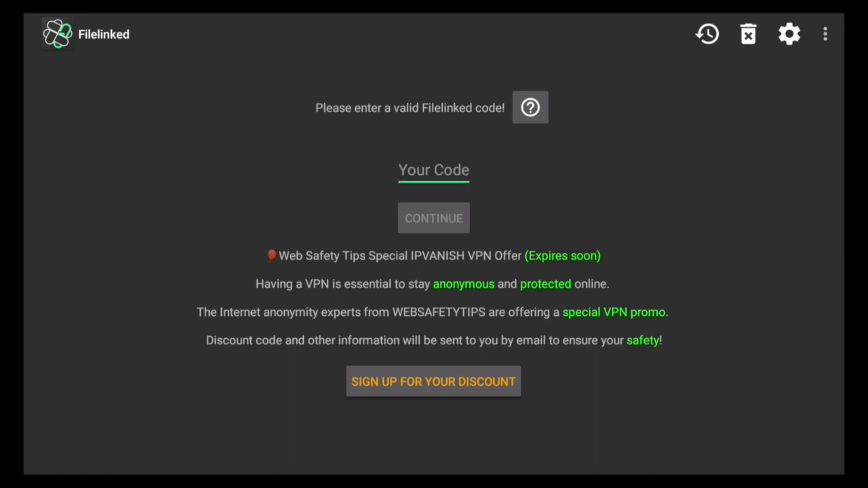
# Enter FileLinked code 41800071 and continue into the WinksTV store.
pyautogui.click(434, 169)
pyautogui.write('18')
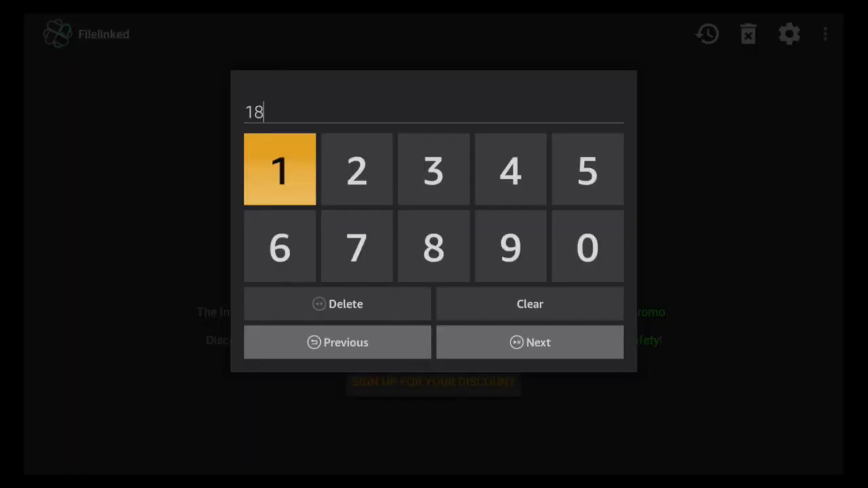
pyautogui.click(509, 168)
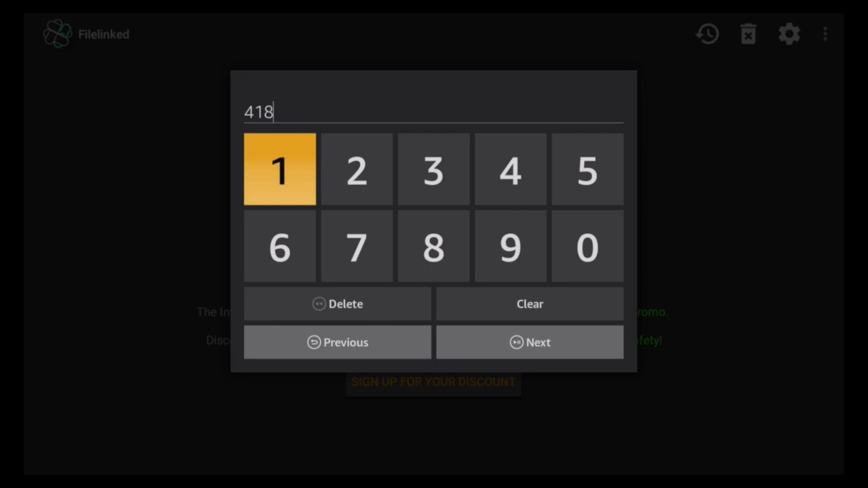
pyautogui.click(586, 245)
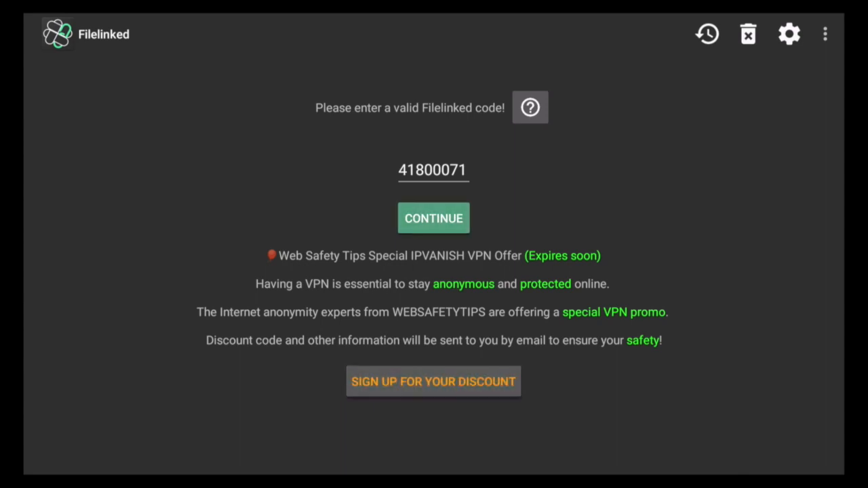
pyautogui.click(434, 218)
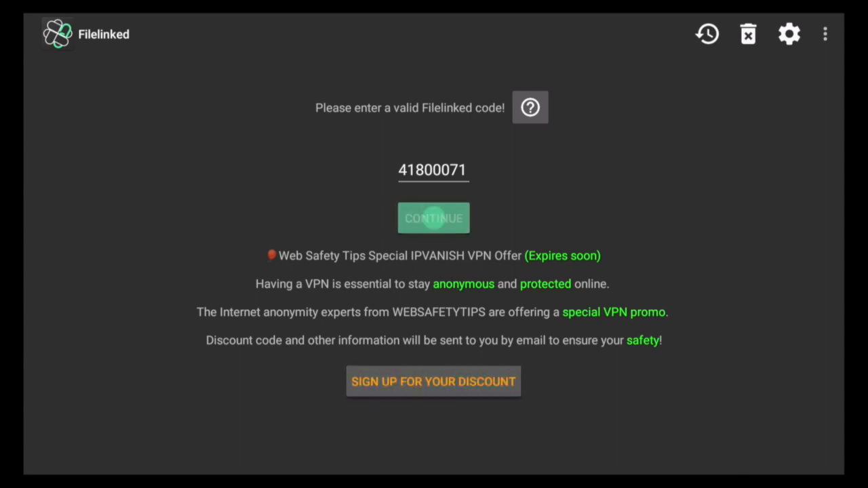
pyautogui.click(433, 217)
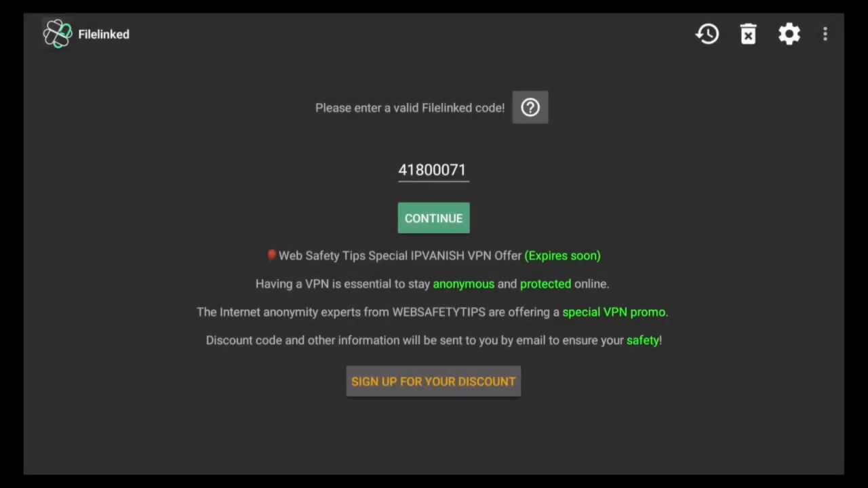
pyautogui.click(433, 217)
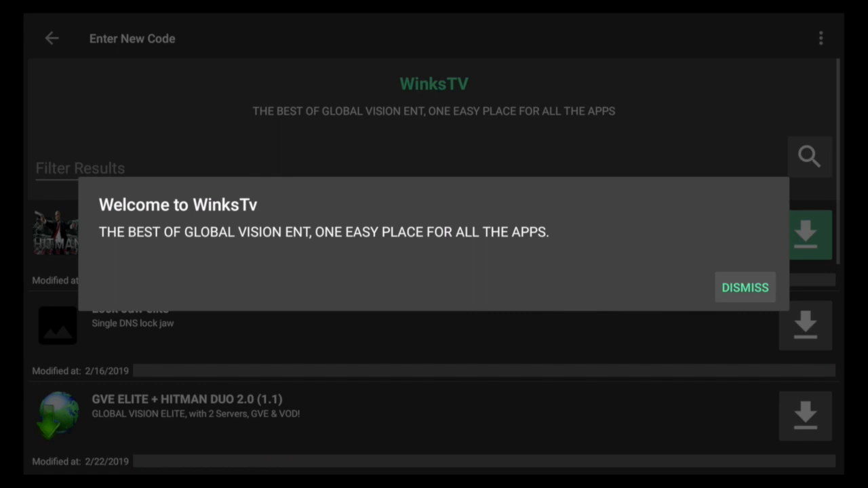
# Dismiss the Welcome to WinksTv dialog and the supercharge guide popup.
pyautogui.click(745, 287)
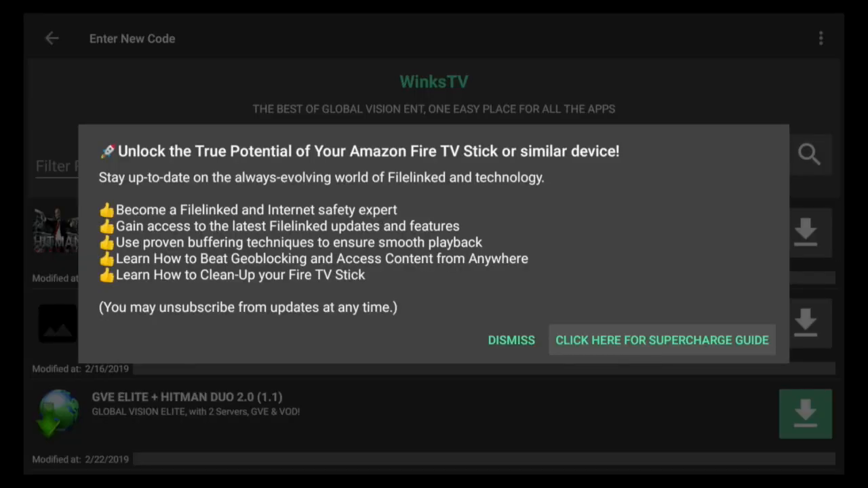
pyautogui.click(511, 340)
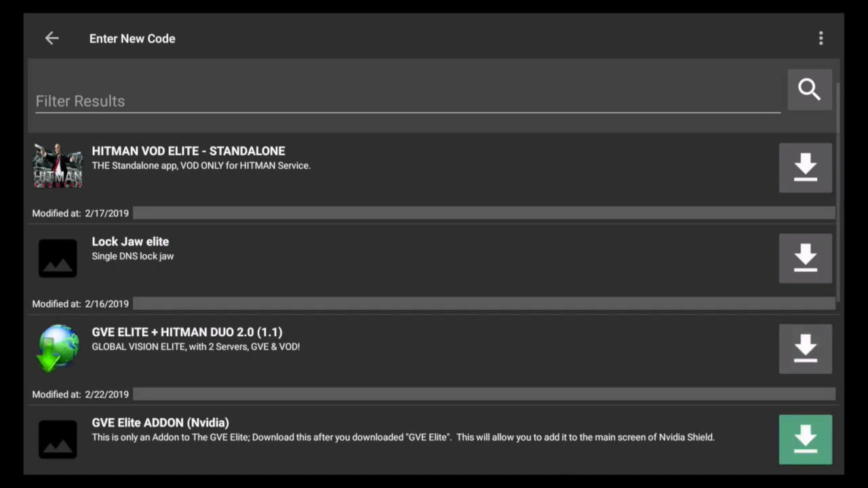
pyautogui.scroll(-3)
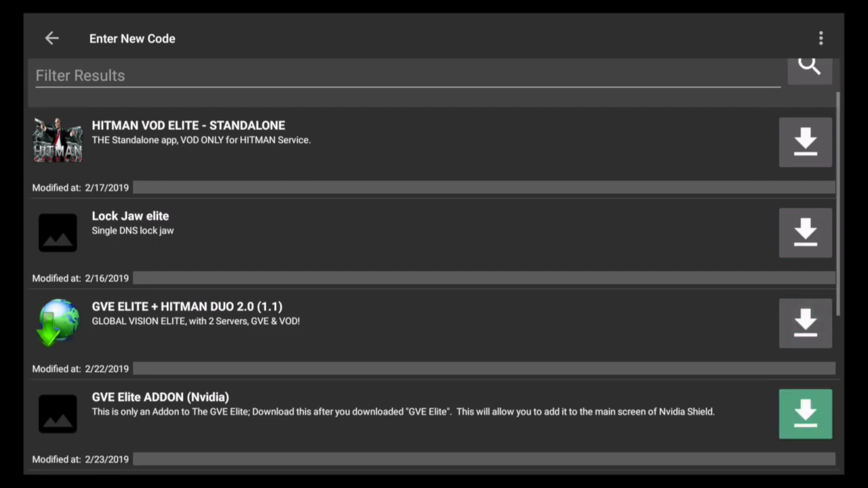
pyautogui.scroll(-3)
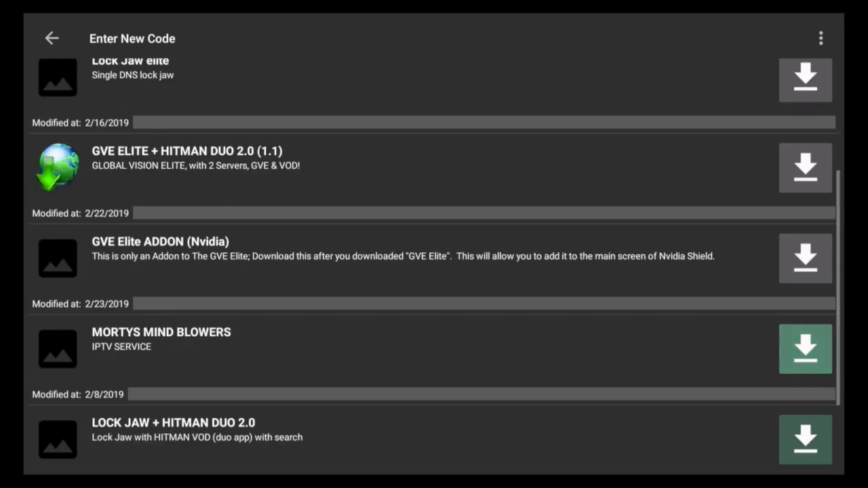
pyautogui.scroll(-3)
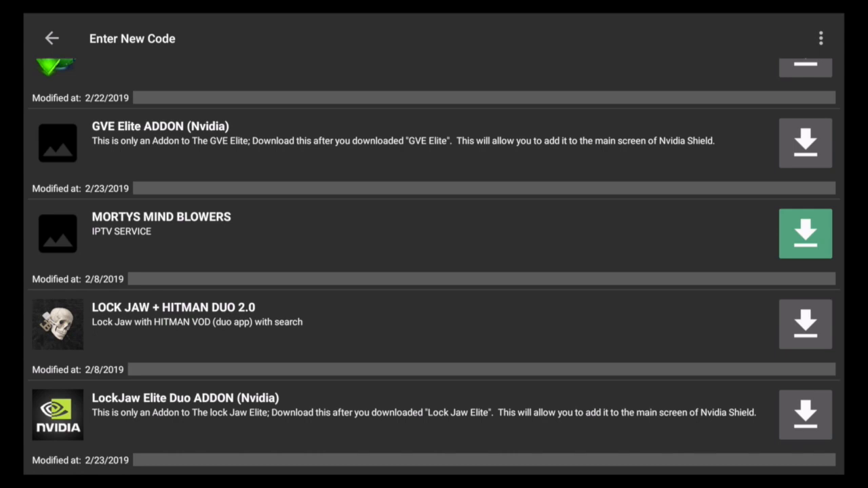
pyautogui.scroll(-3)
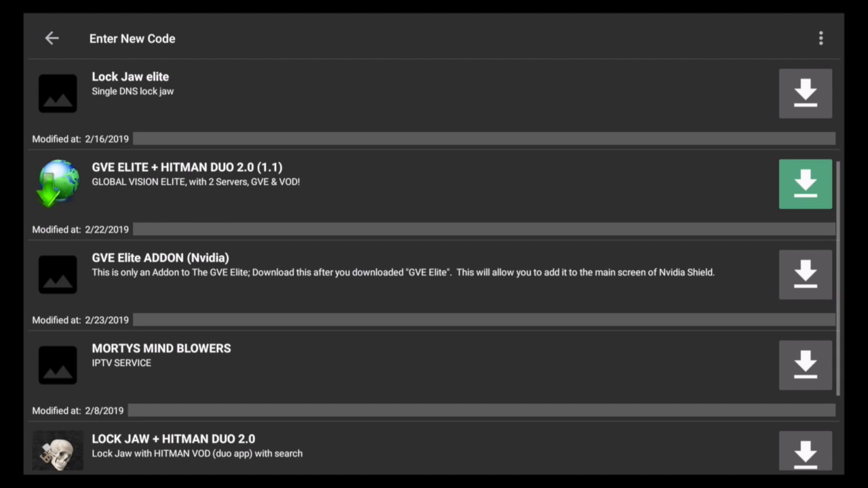
# Download GVE ELITE + HITMAN DUO 2.0 (1.1) and start its installation.
pyautogui.click(805, 184)
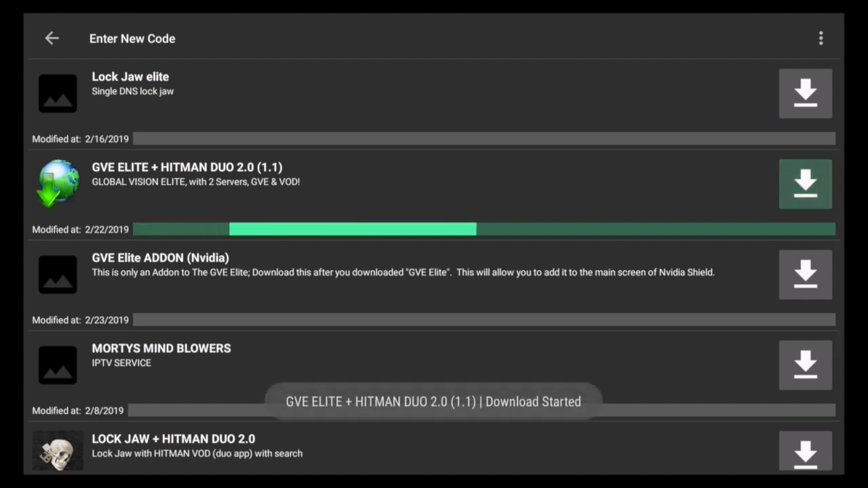
pyautogui.click(805, 184)
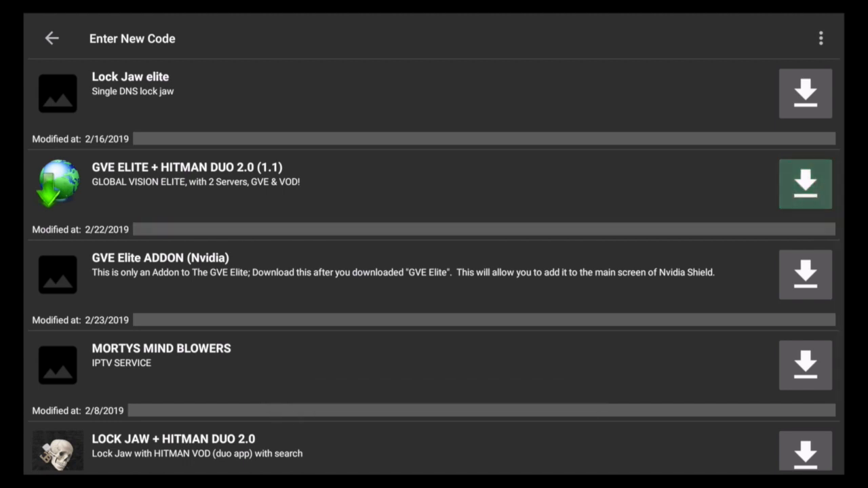
pyautogui.click(804, 183)
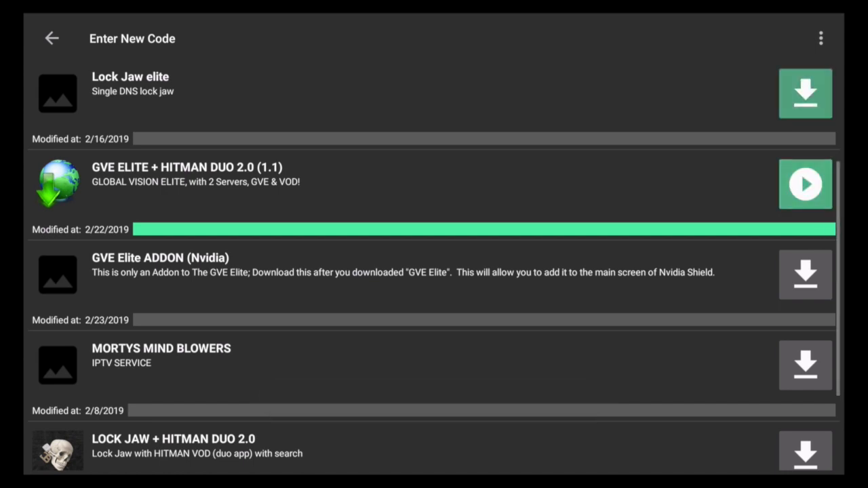
pyautogui.click(805, 184)
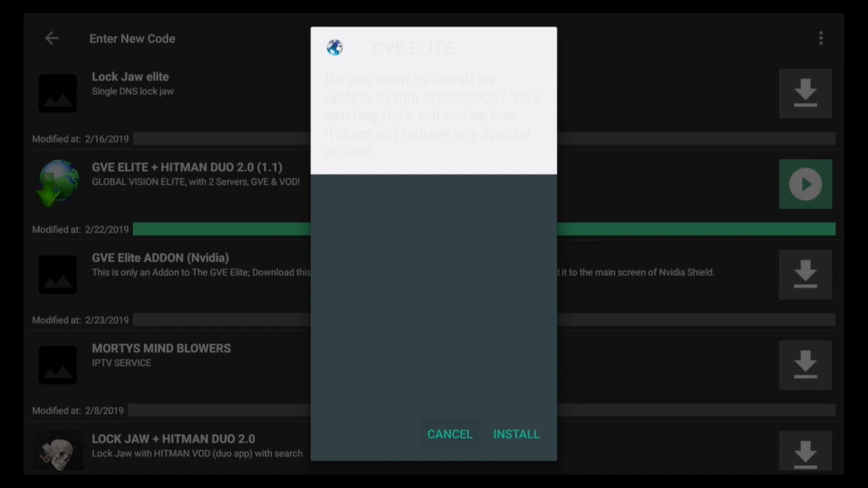